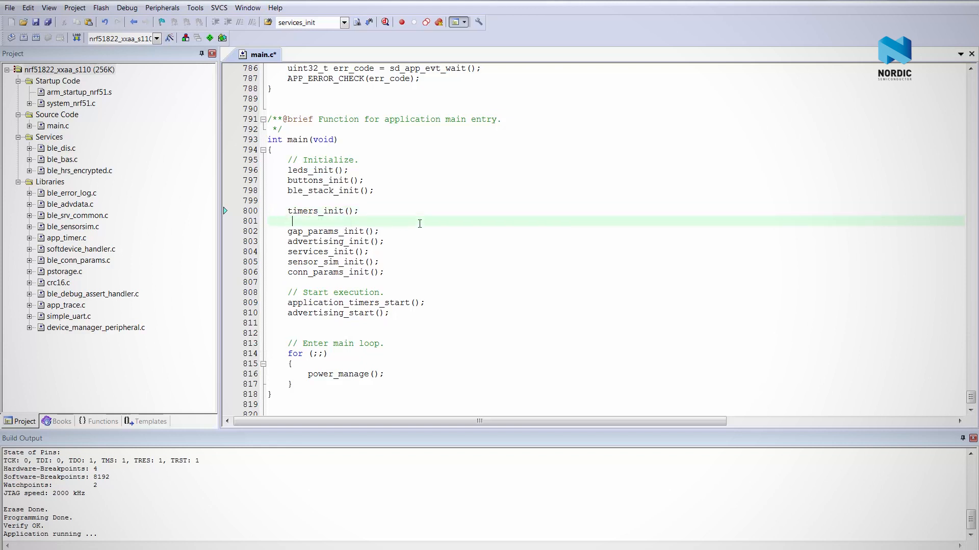
Leave main.c in uVision and bring up mbed.org's Explore page in the browser
type("device")
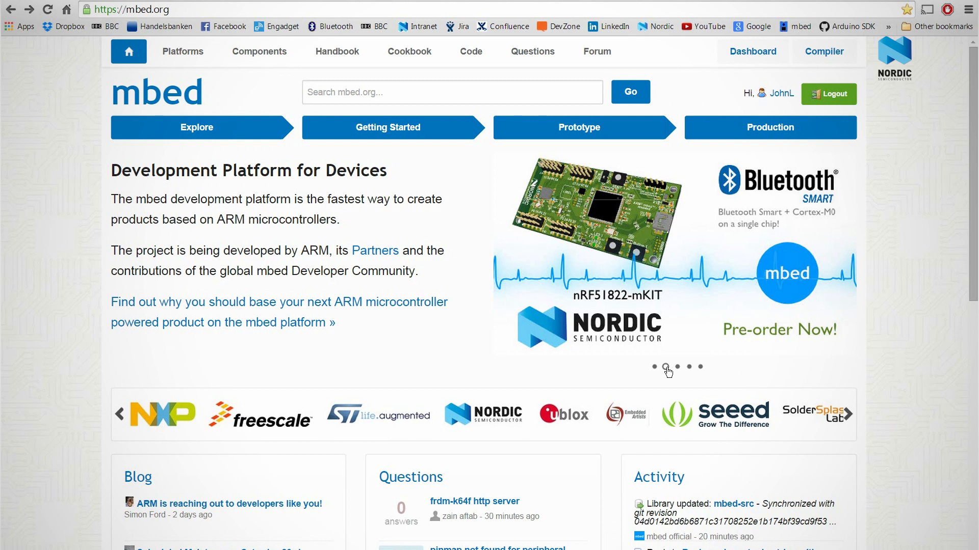
left_click(196, 127)
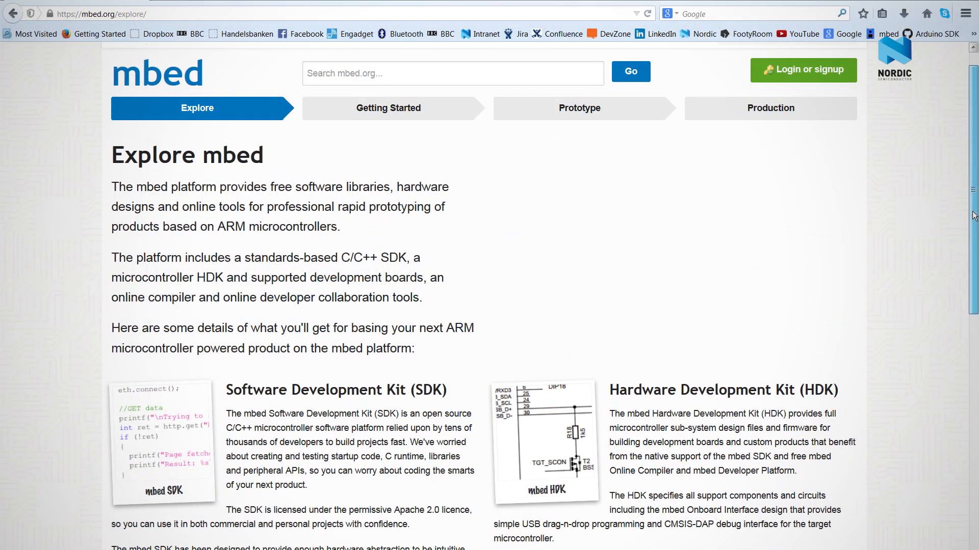
Scroll the Explore page down to the Free Online Development Tools and Developer Community sections
scroll("down", 3)
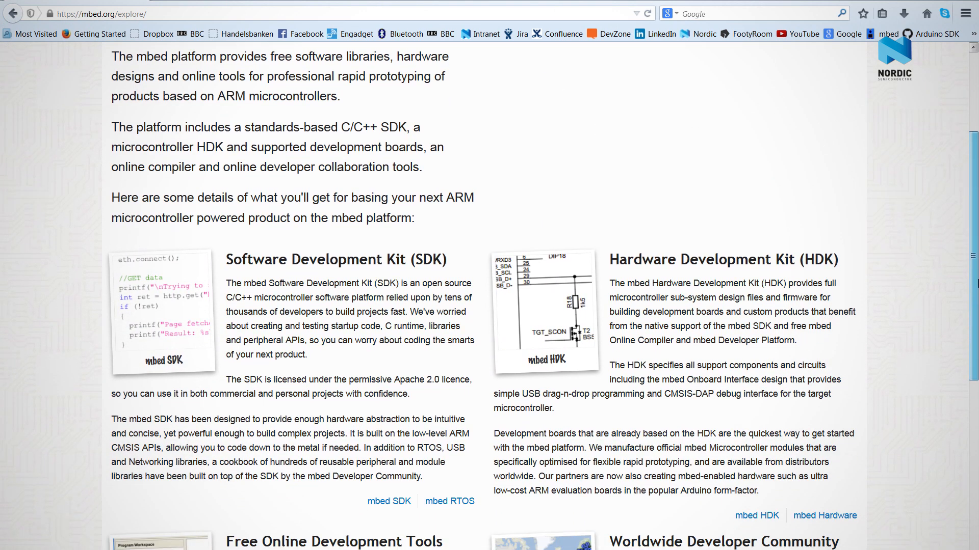
scroll("down", 3)
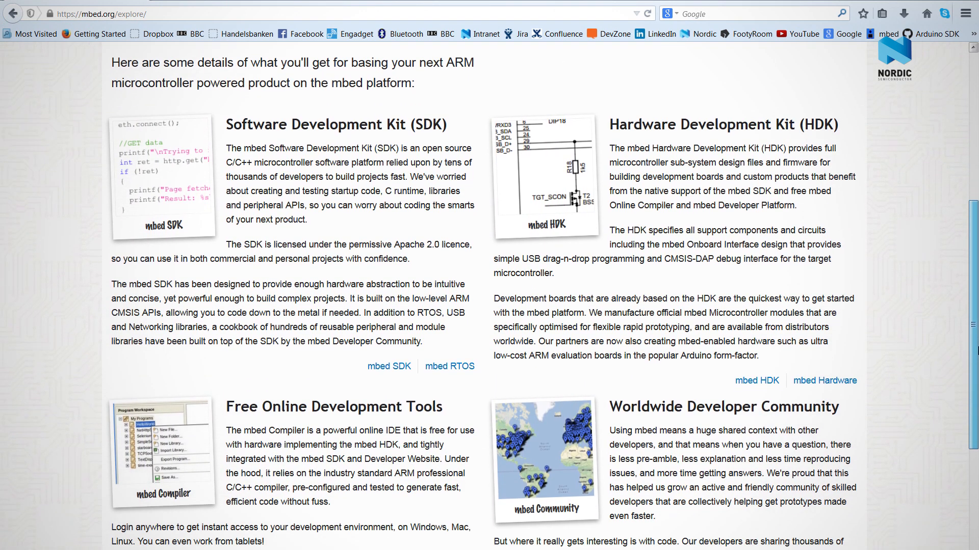
scroll("down", 3)
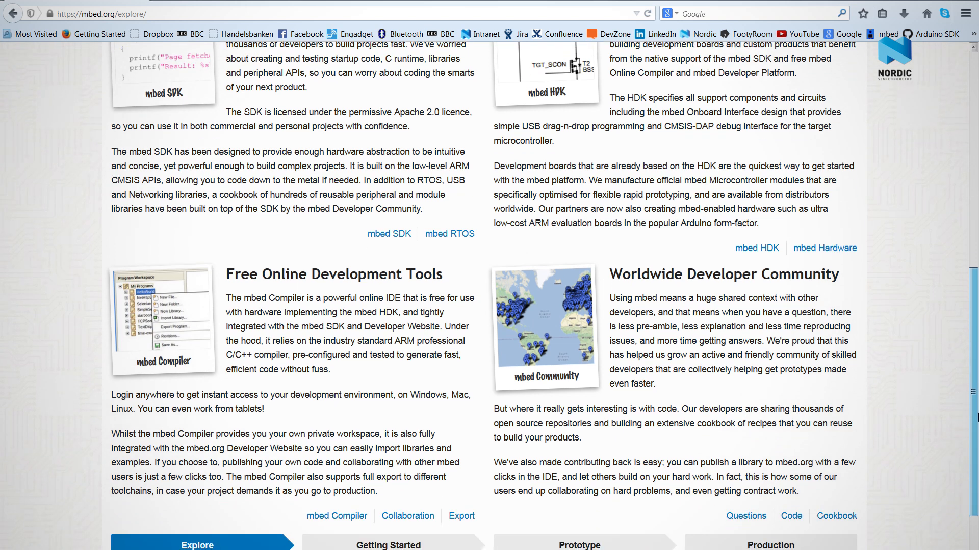